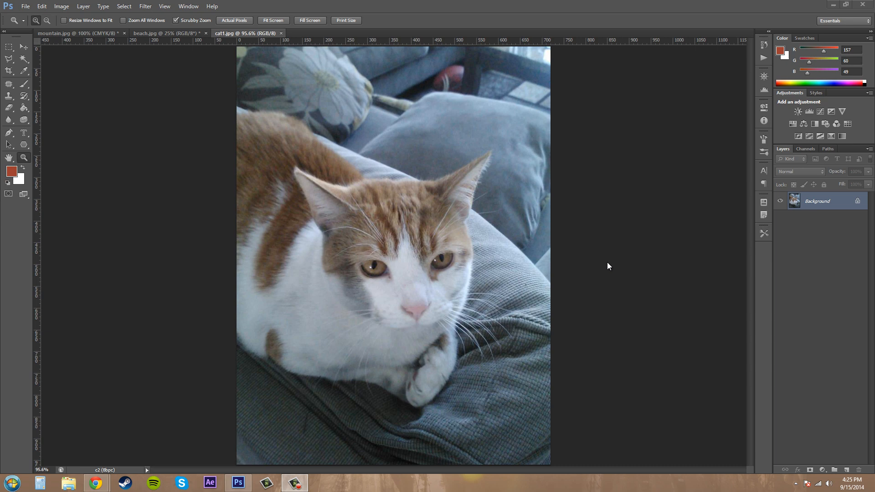
mouse_move(120, 117)
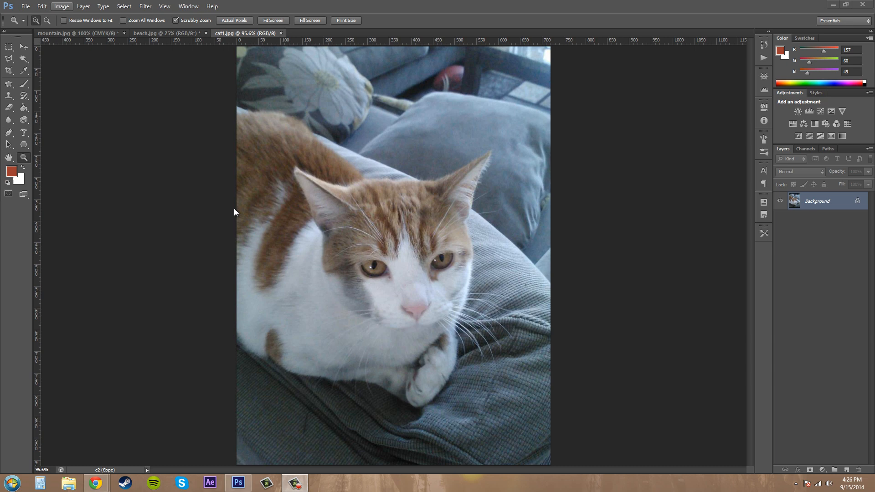
mouse_move(69, 7)
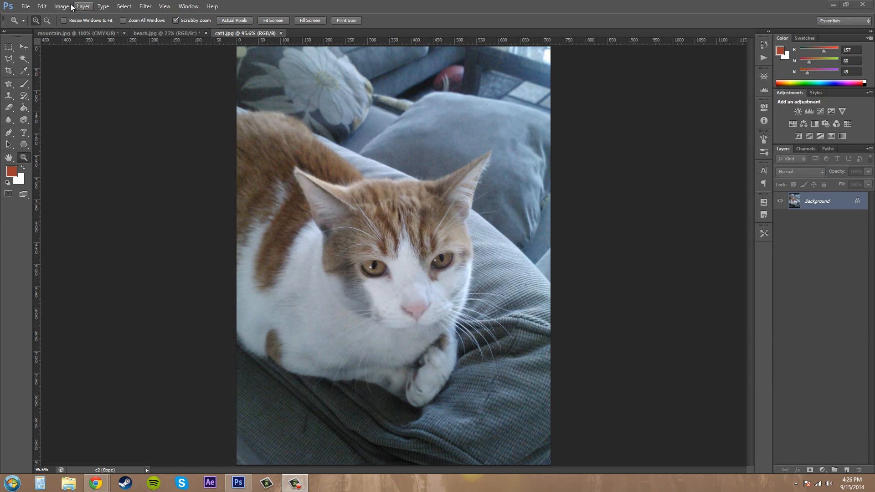
Preview a Gradient Map from Image > Adjustments and move its dialog right of the photo
left_click(58, 6)
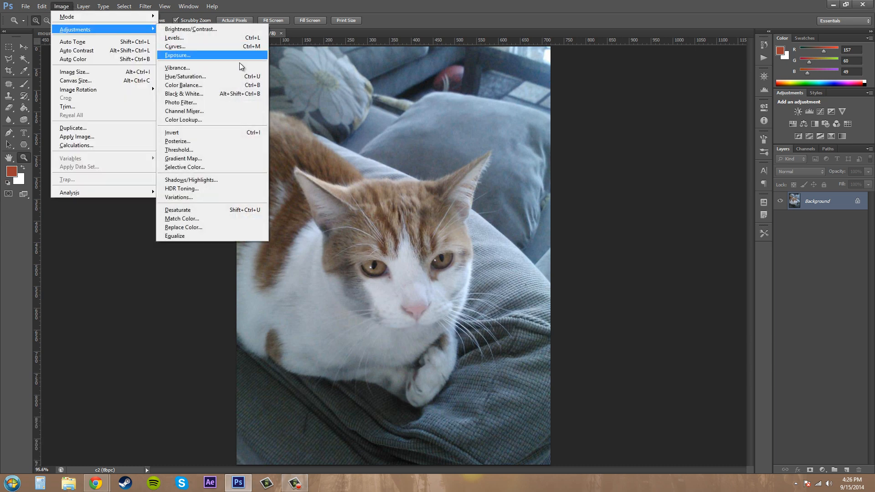
mouse_move(184, 158)
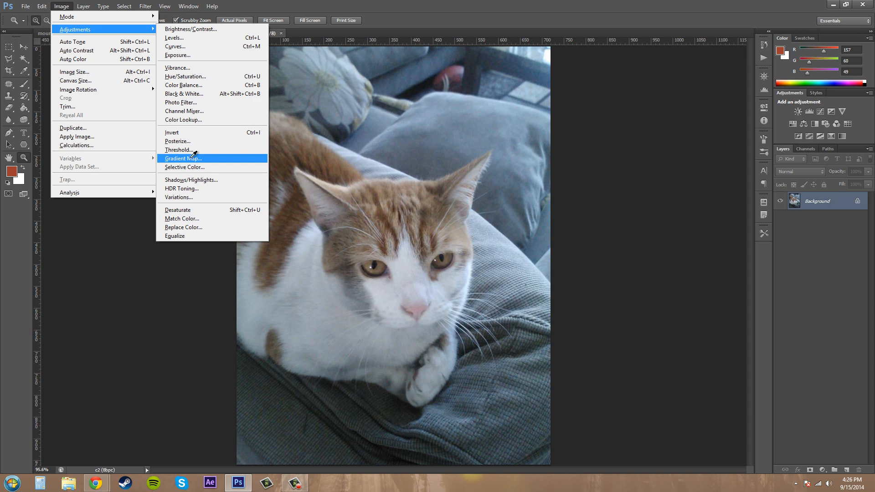
left_click(183, 158)
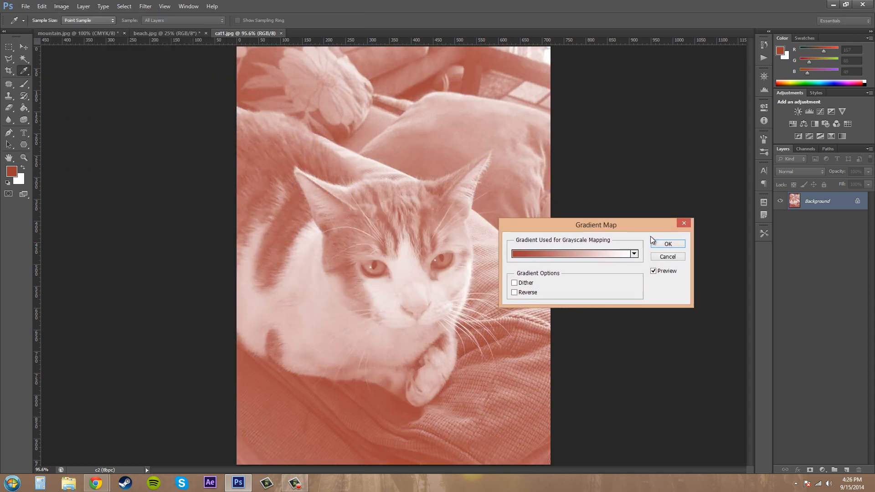
left_click_drag(595, 224, 656, 236)
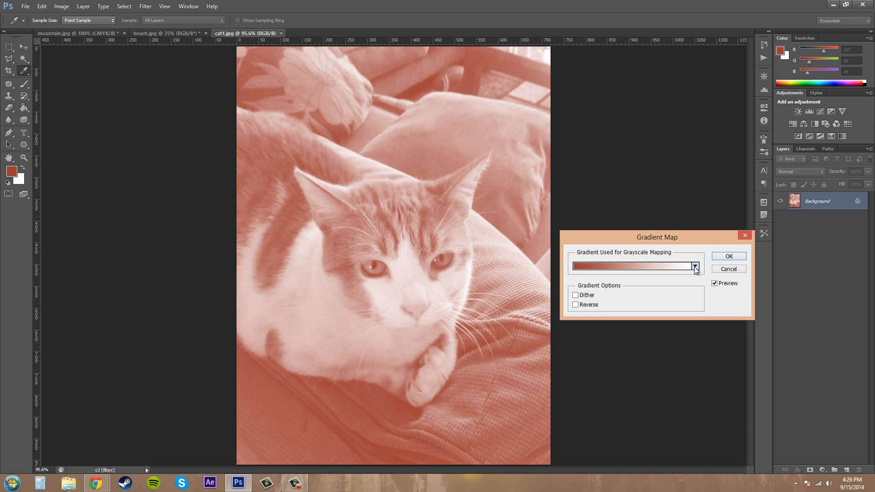
mouse_move(694, 267)
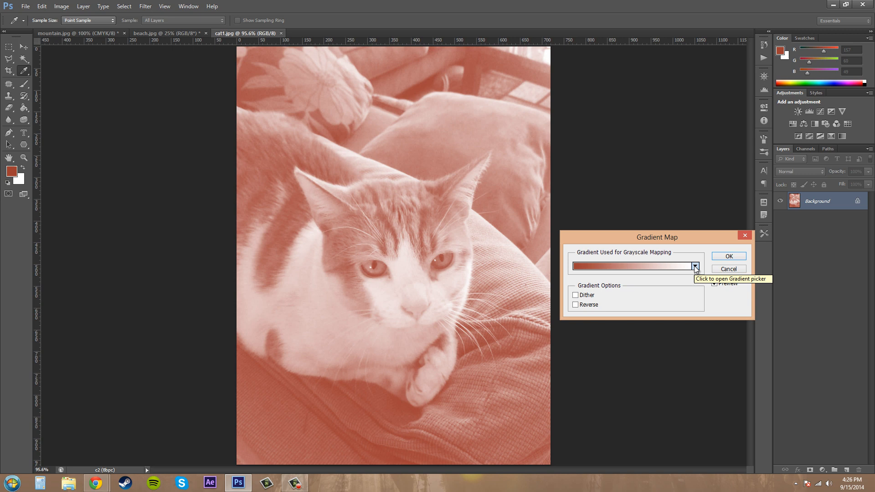
Switch the Gradient Map to the black-to-white preset, rendering the cat in grayscale
left_click(695, 266)
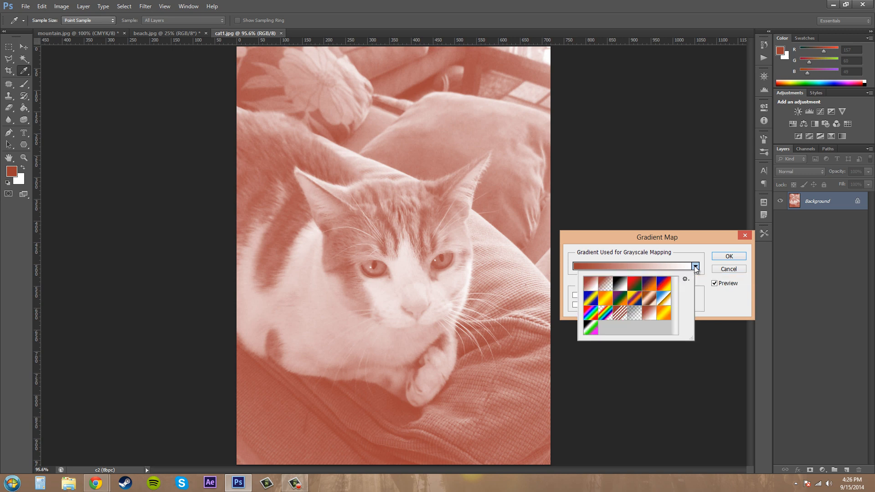
mouse_move(606, 299)
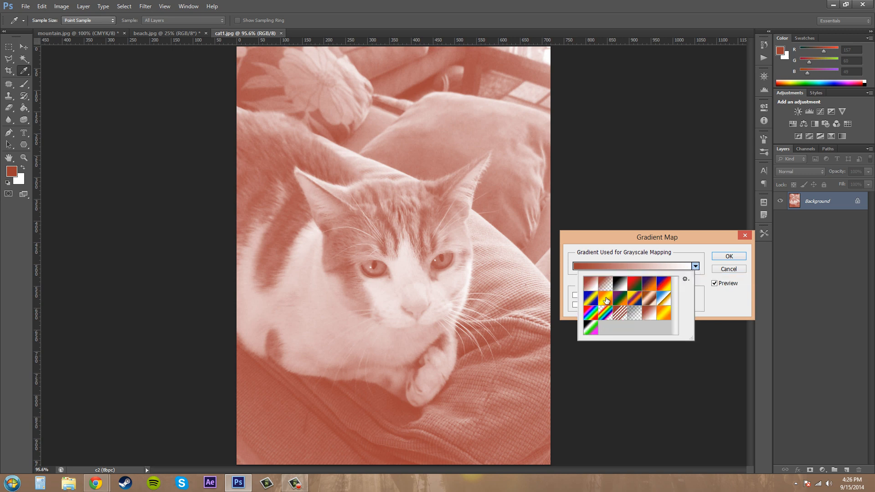
mouse_move(611, 291)
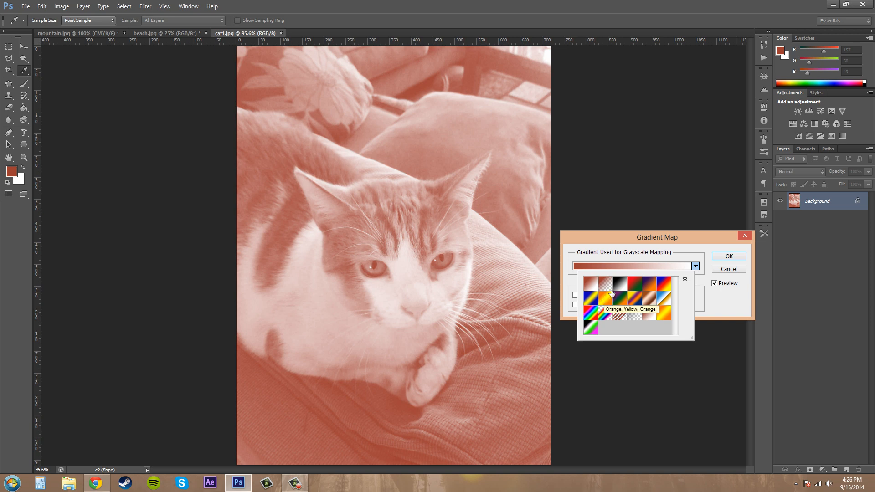
left_click(610, 282)
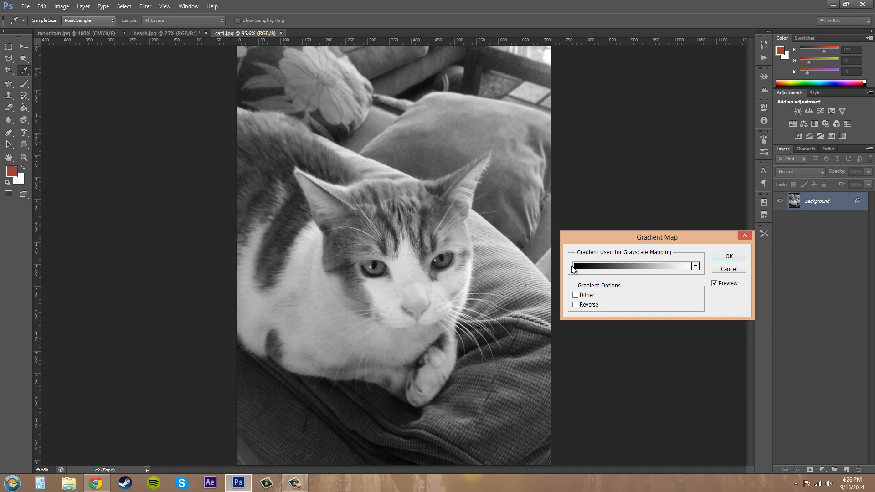
mouse_move(631, 267)
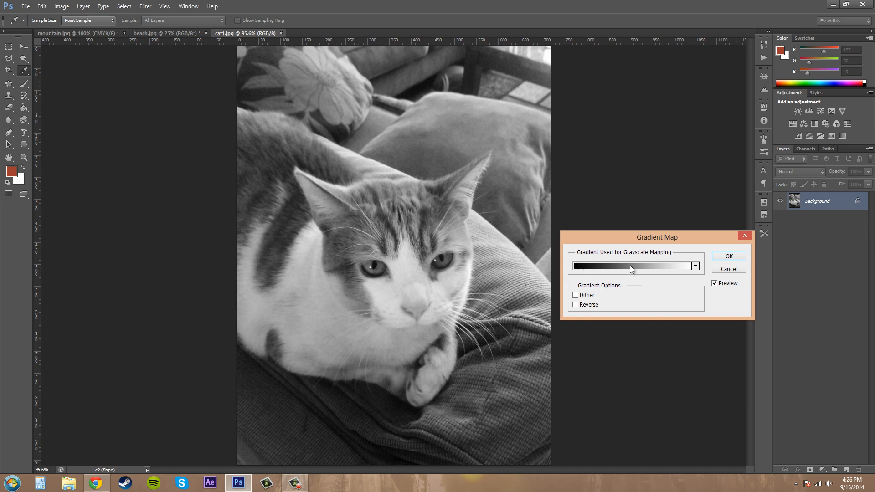
mouse_move(684, 259)
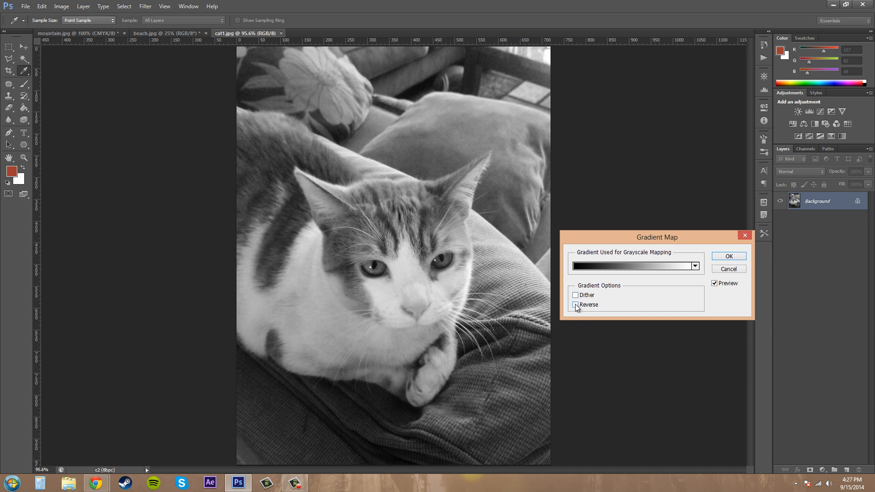
left_click(576, 304)
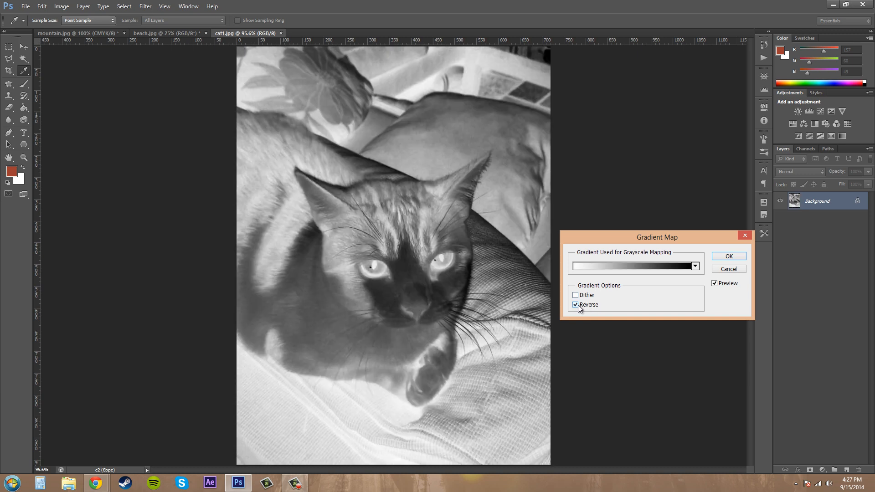
left_click(575, 305)
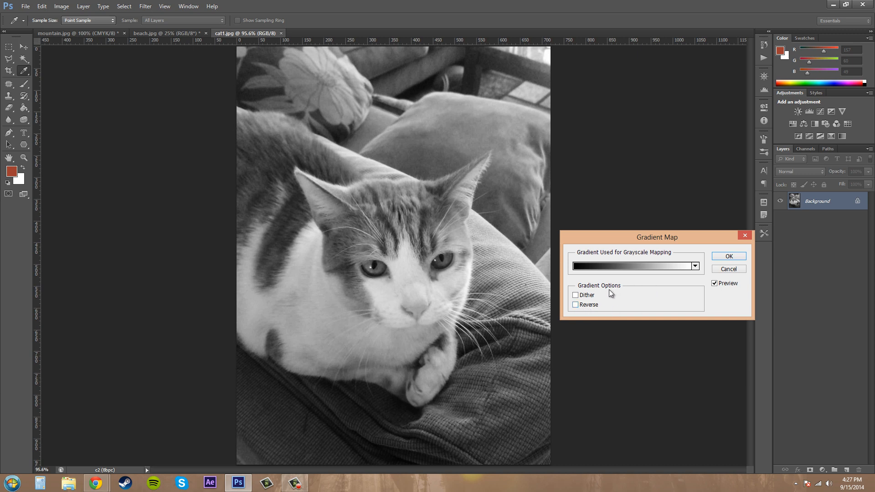
left_click(574, 295)
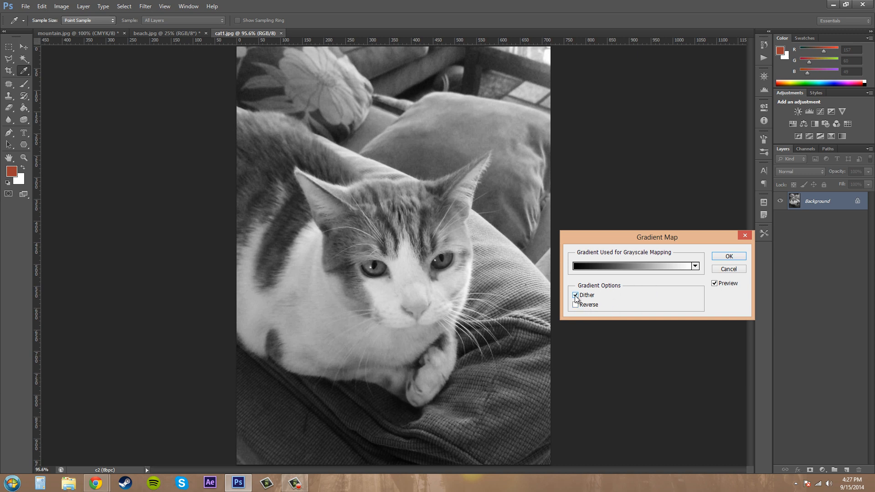
left_click(574, 294)
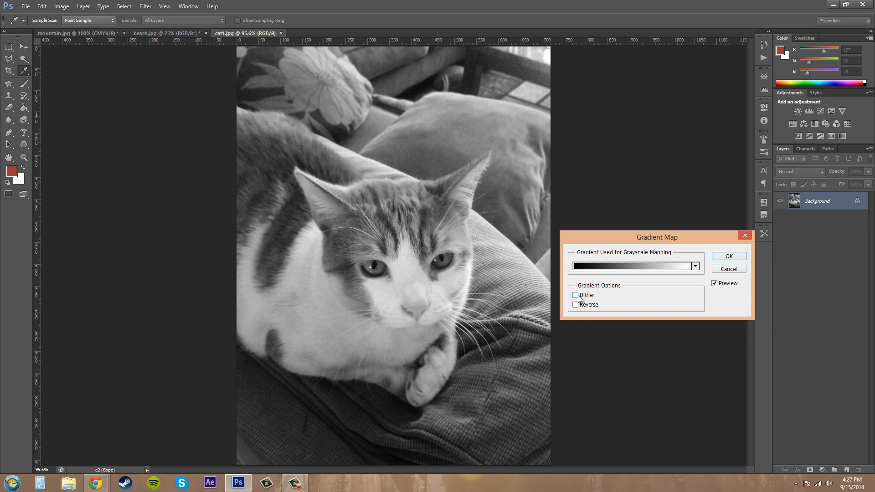
left_click(574, 294)
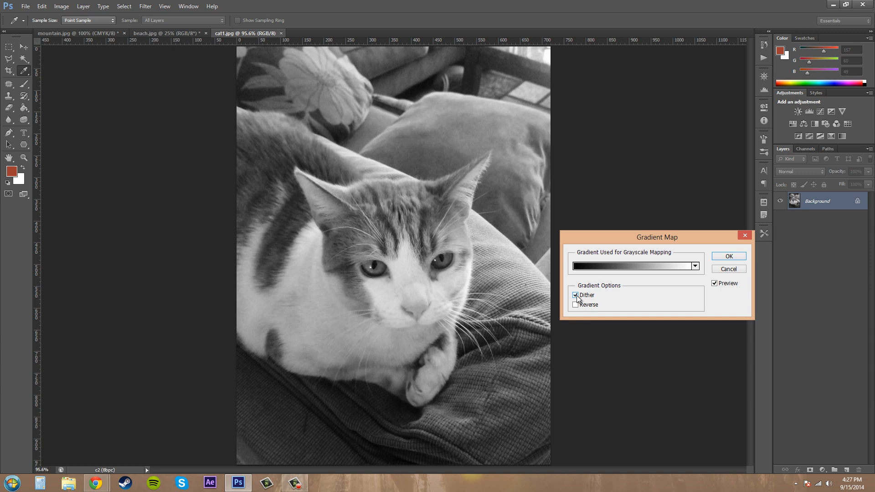
left_click(575, 295)
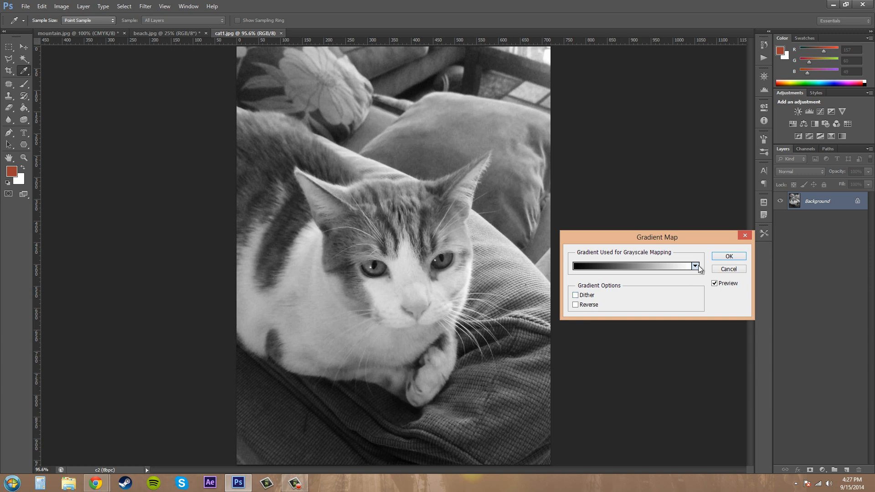
Replace the gradient presets with the Photographic Toning set
left_click(695, 266)
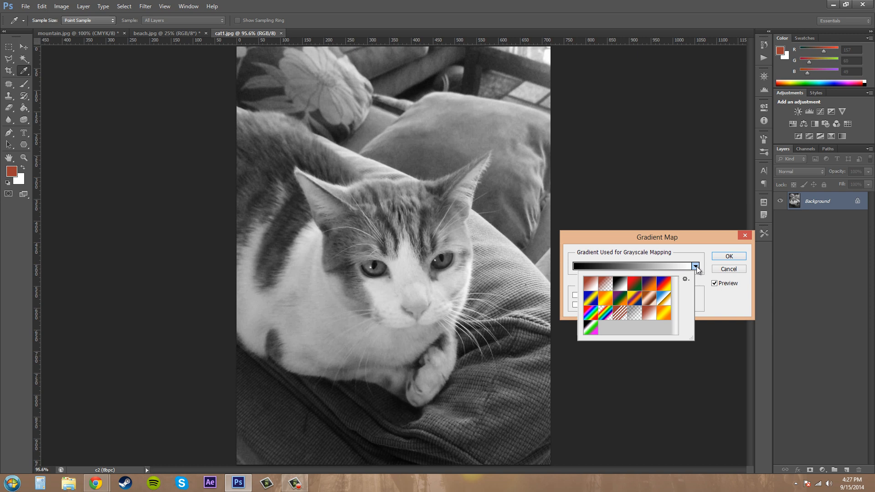
mouse_move(686, 280)
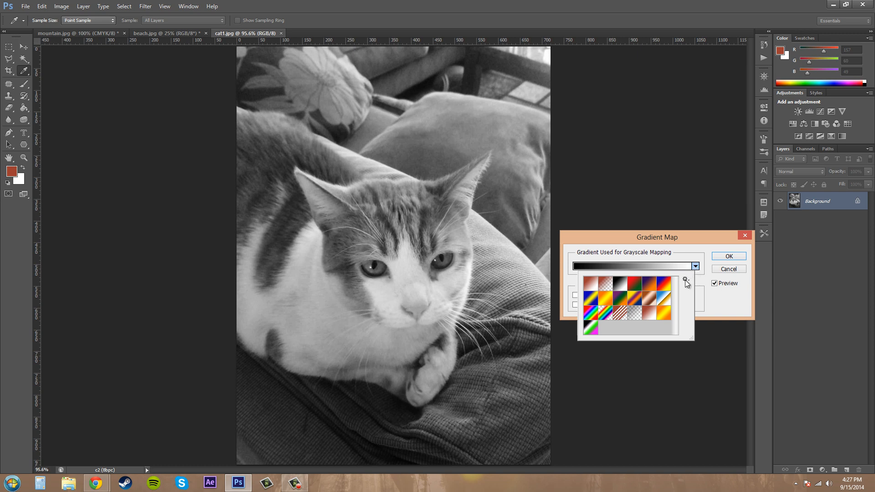
left_click(685, 279)
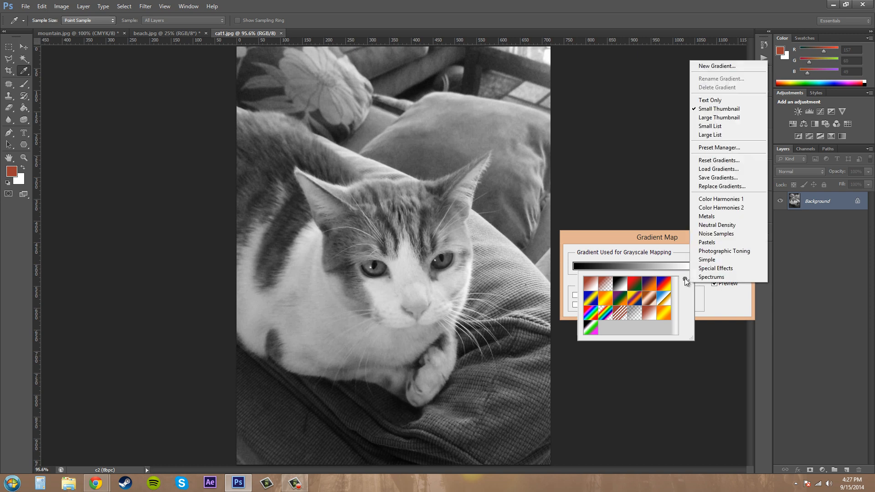
mouse_move(722, 172)
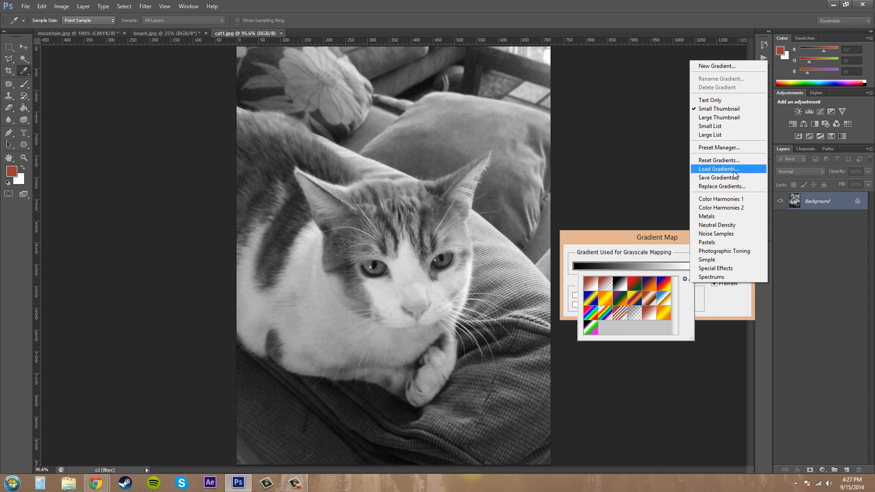
mouse_move(715, 187)
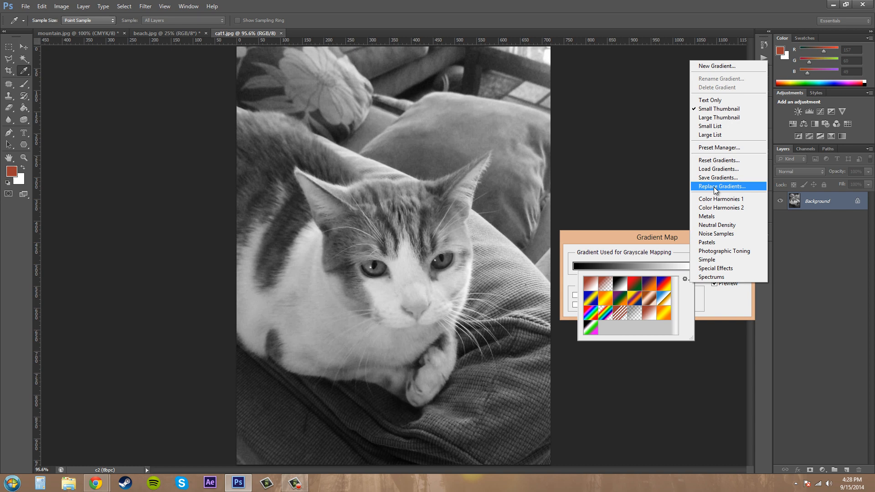
mouse_move(718, 277)
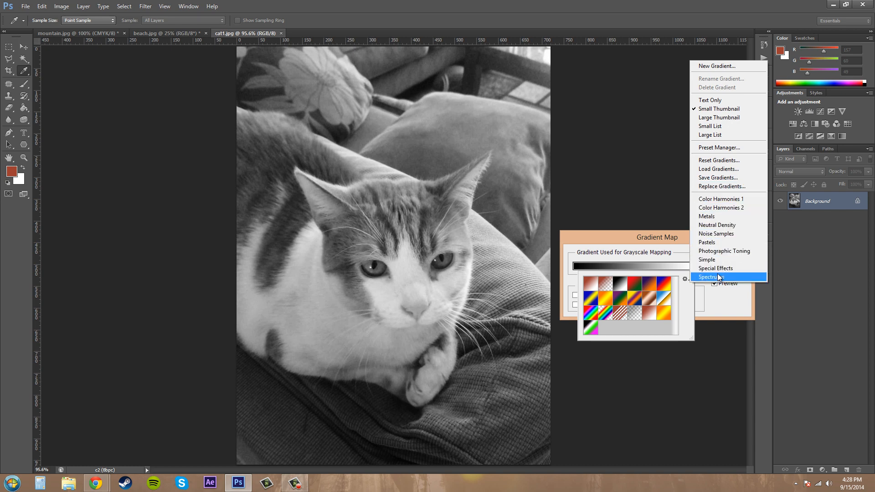
mouse_move(737, 255)
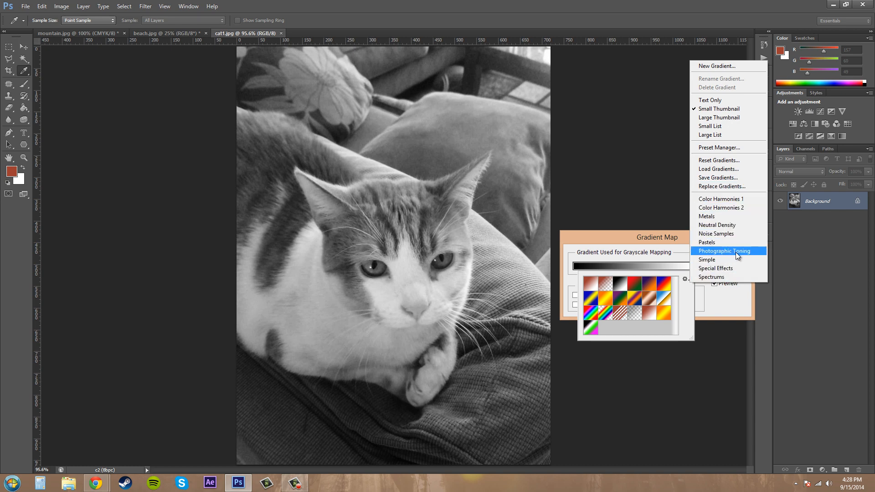
left_click(723, 251)
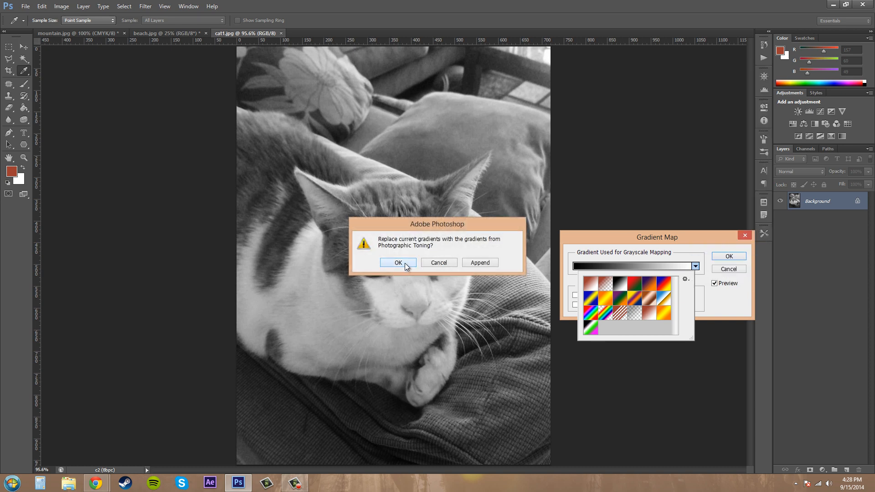
left_click(398, 263)
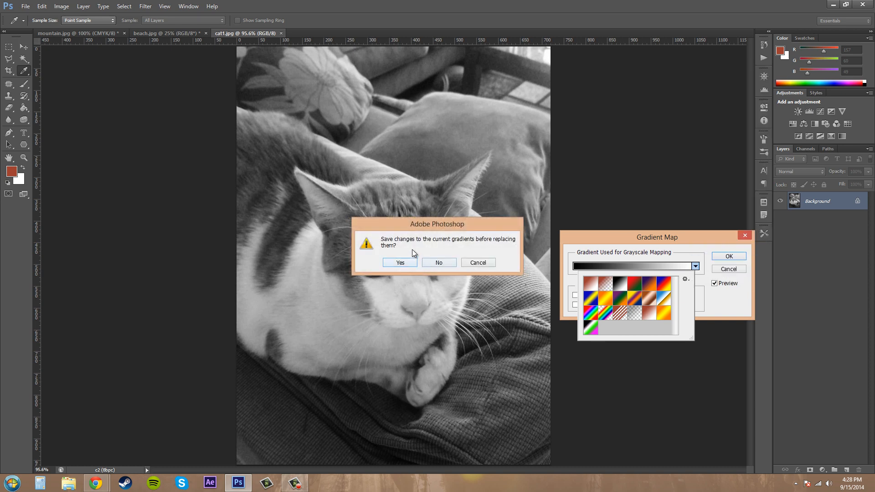
mouse_move(427, 252)
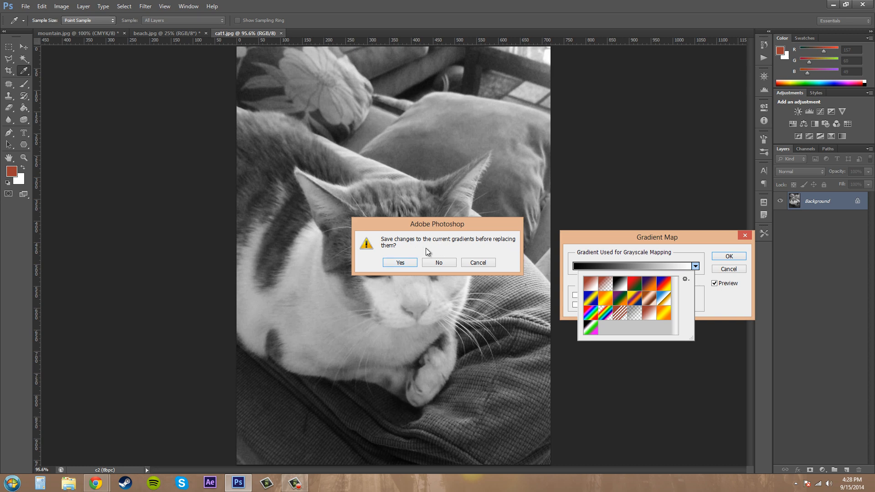
left_click(400, 262)
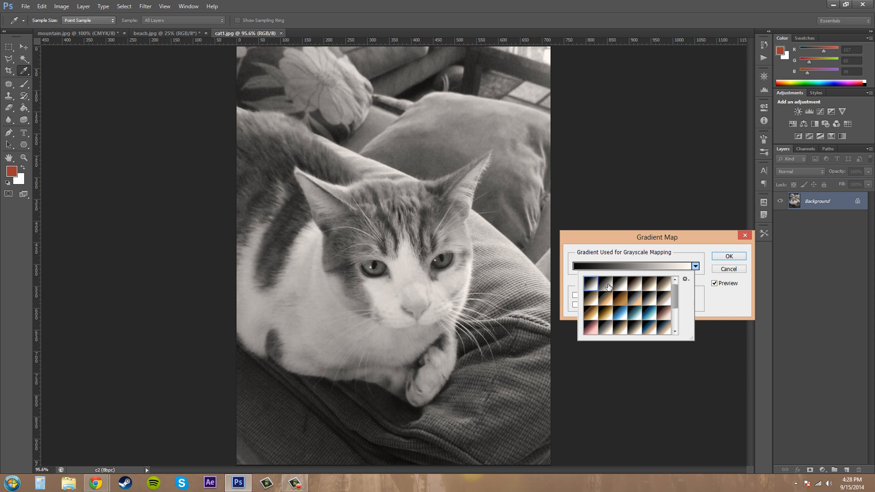
Preview sepia, tan, blue, reddish-brown and split toning gradients, then cancel the Gradient Map
left_click(664, 285)
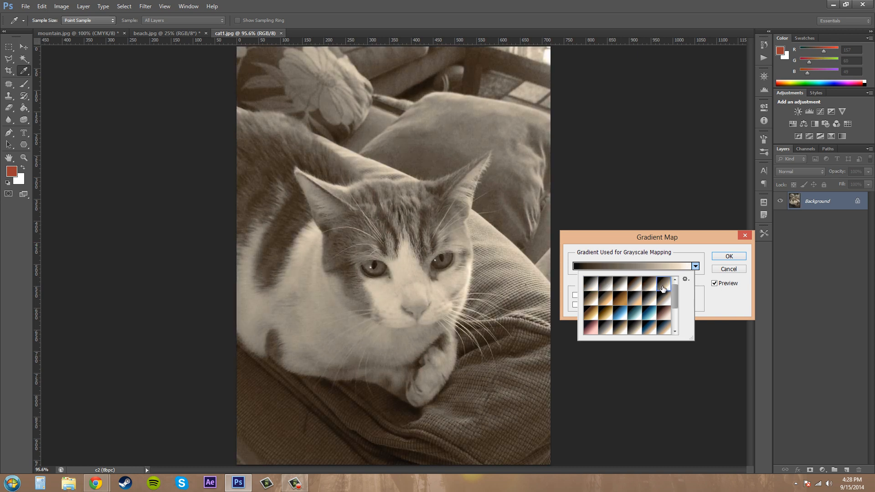
left_click(604, 298)
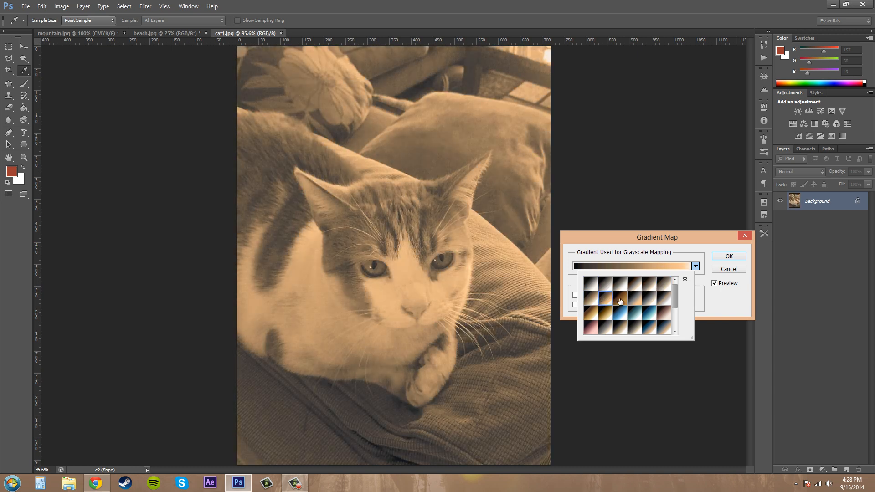
left_click(655, 315)
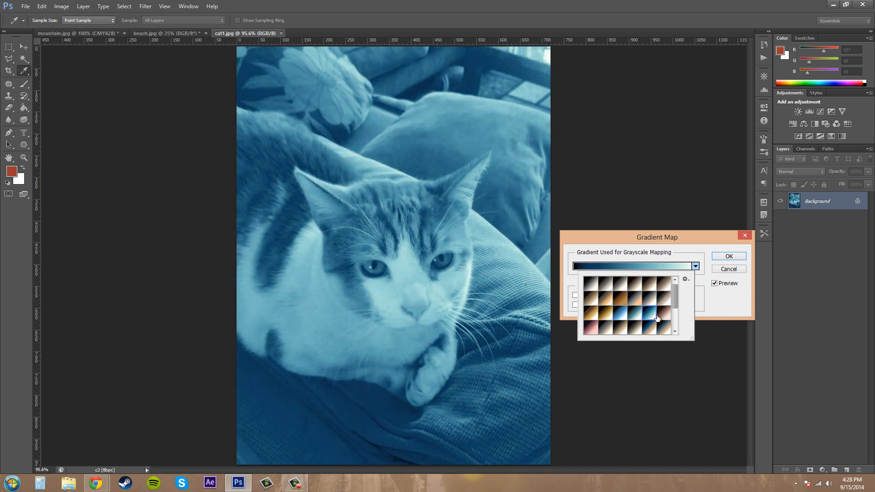
left_click(676, 304)
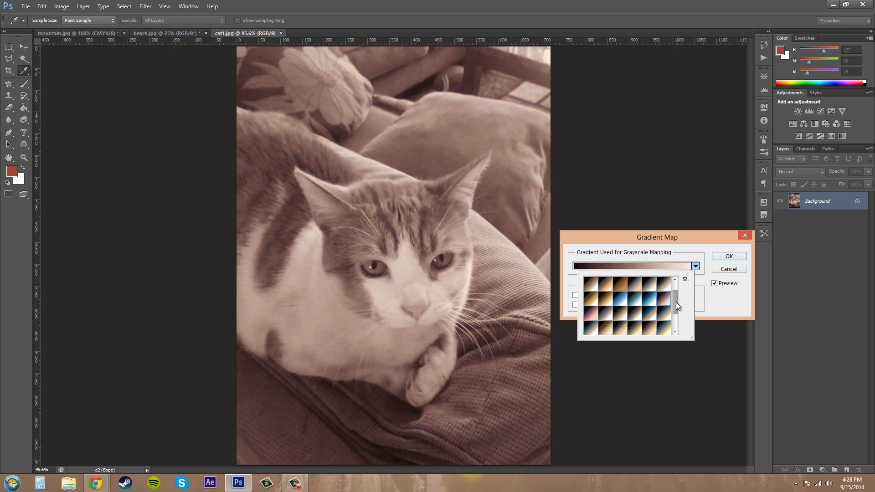
left_click(630, 307)
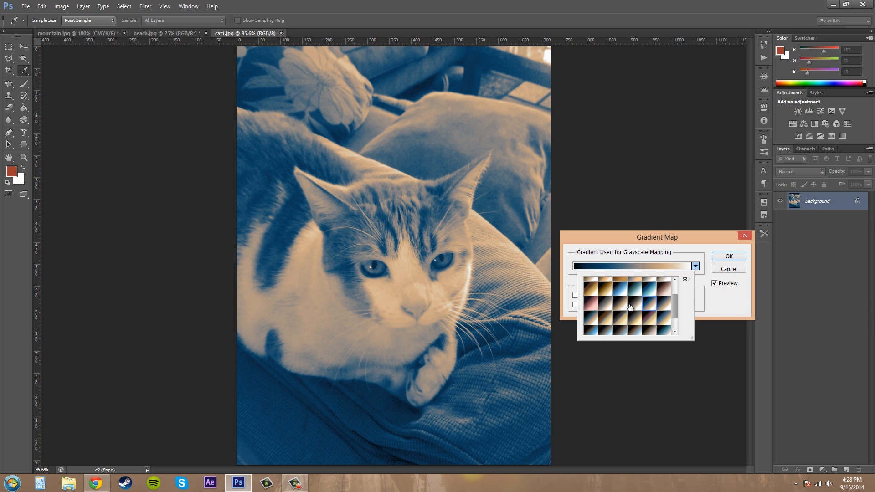
left_click(630, 306)
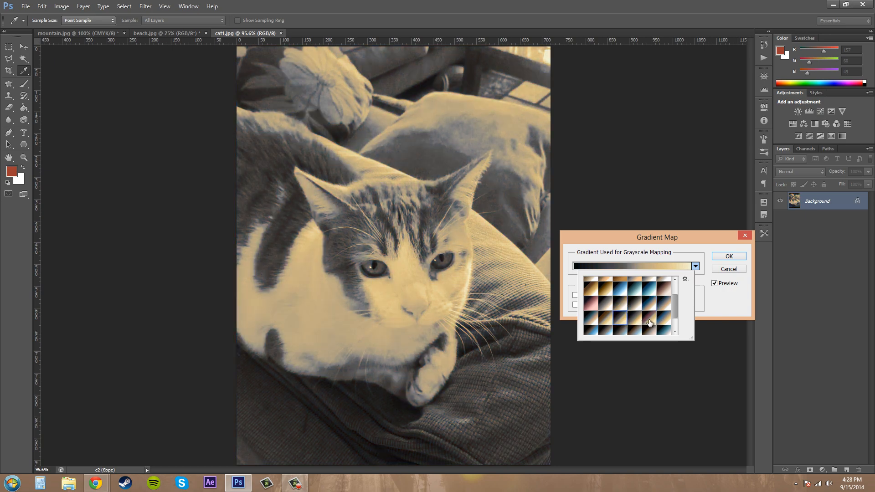
left_click(623, 314)
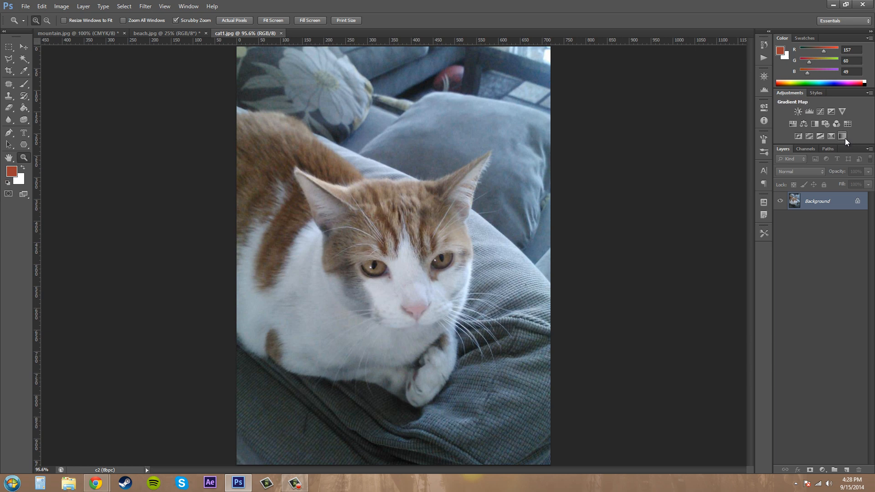
Add a Gradient Map adjustment layer using the tan sepia Photographic Toning gradient
left_click(846, 136)
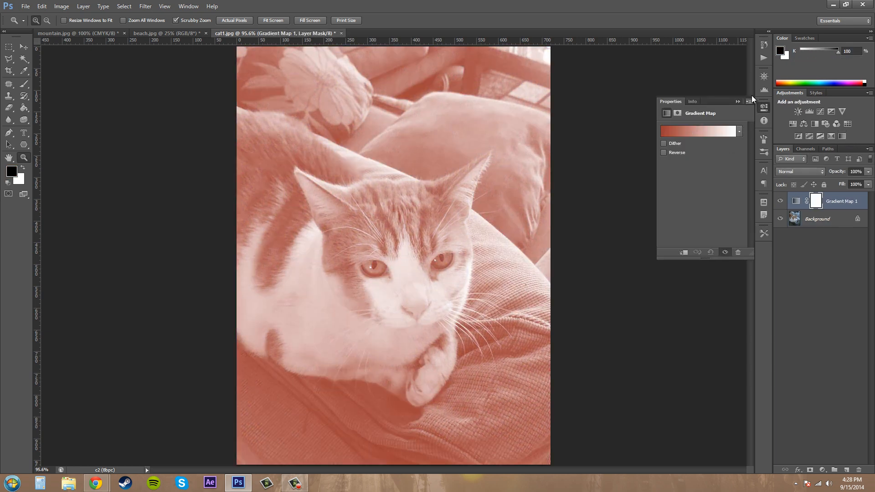
left_click(739, 131)
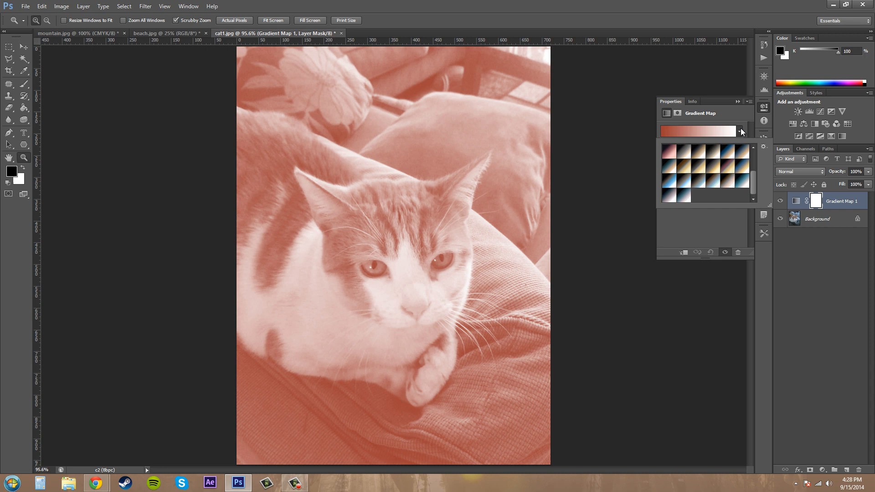
left_click(741, 132)
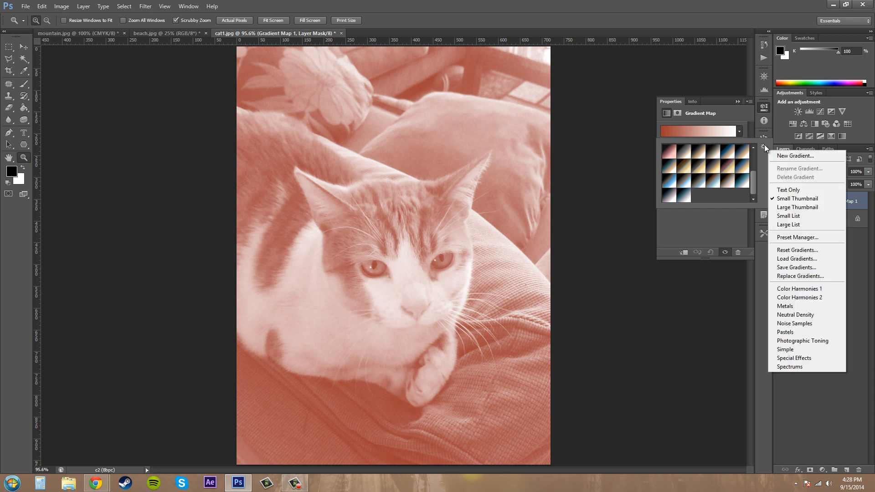
left_click(802, 340)
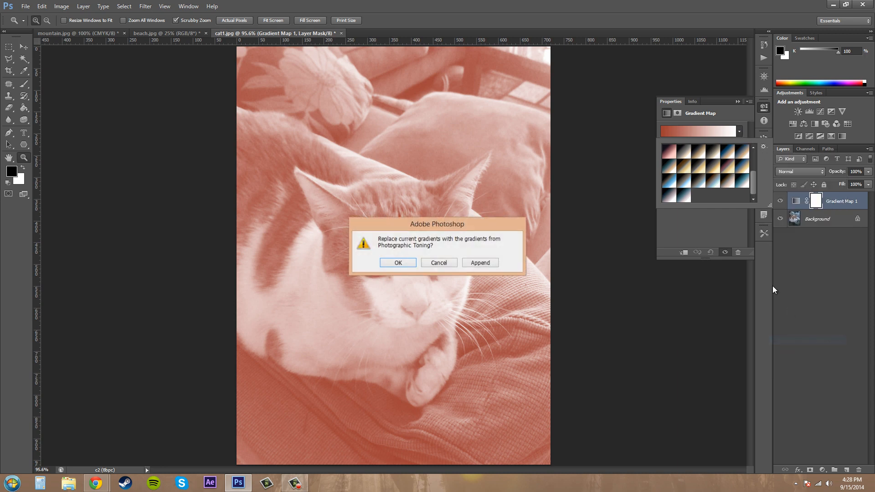
left_click(398, 263)
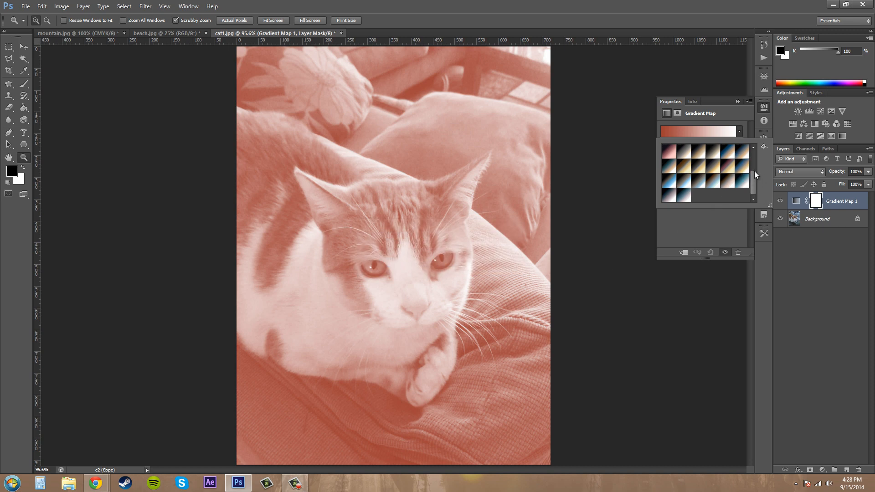
left_click(727, 165)
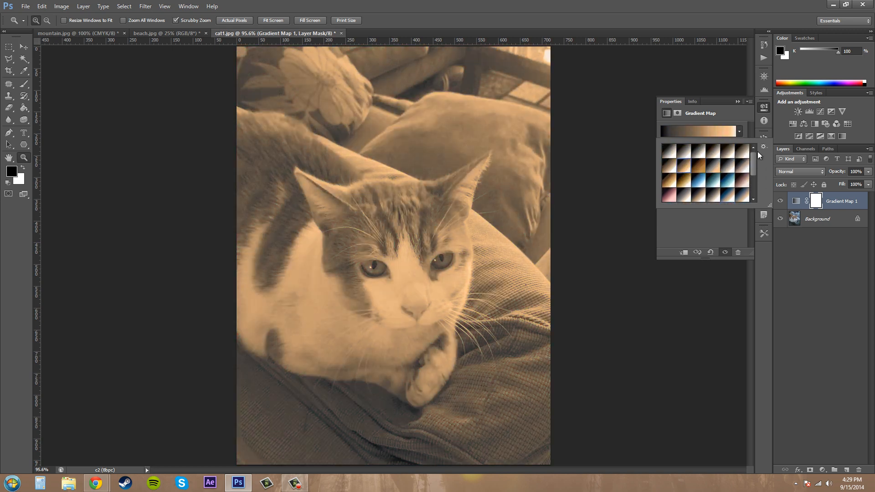
left_click(763, 145)
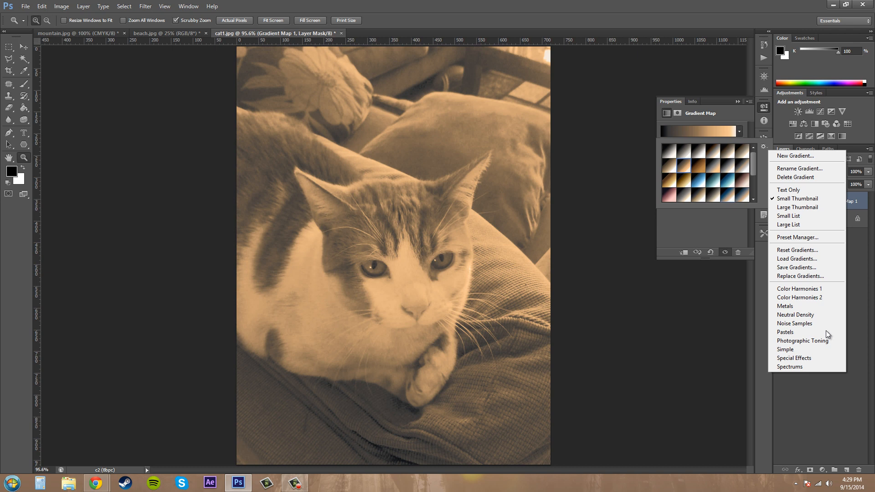
Load the Special Effects gradients and settle on the banded black-and-white preset
left_click(793, 358)
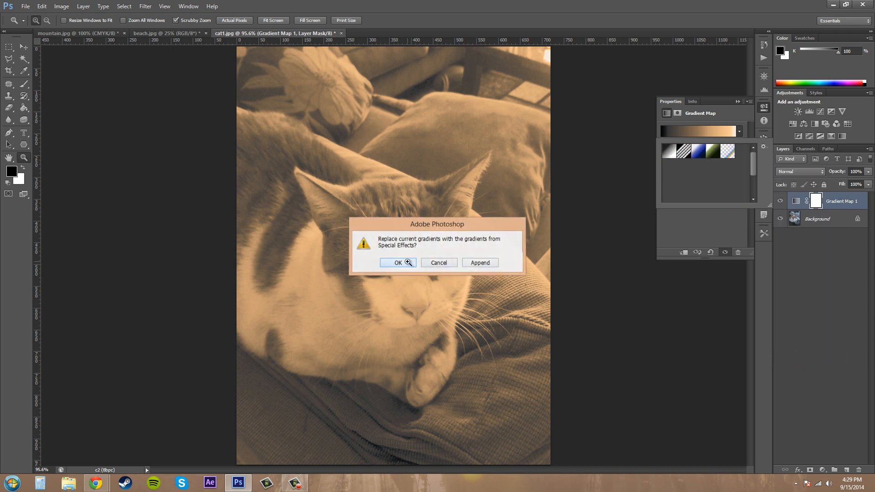
left_click(397, 262)
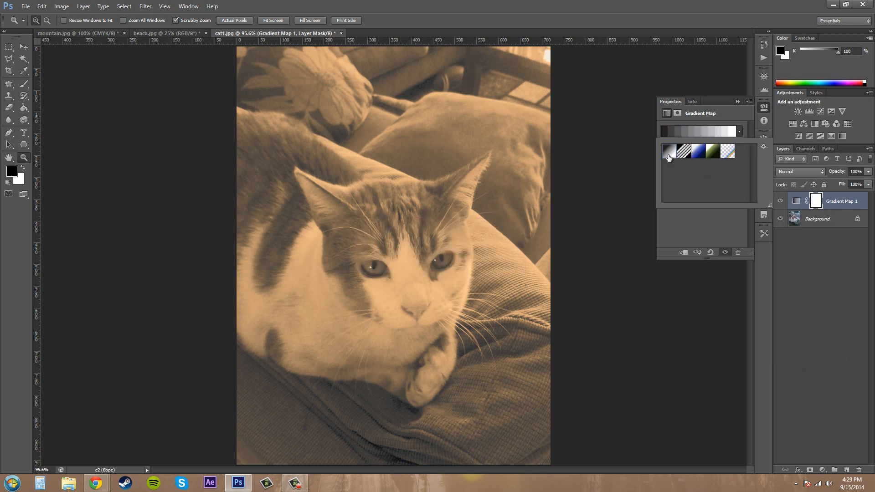
left_click(668, 152)
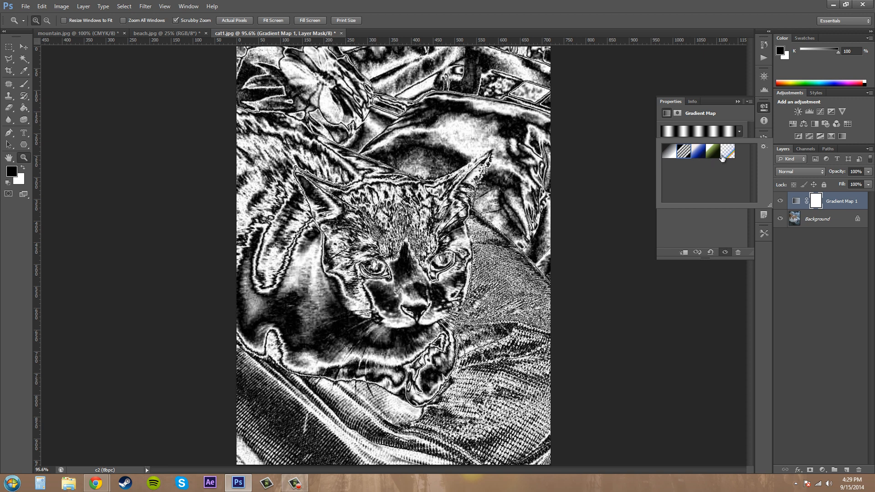
left_click(712, 152)
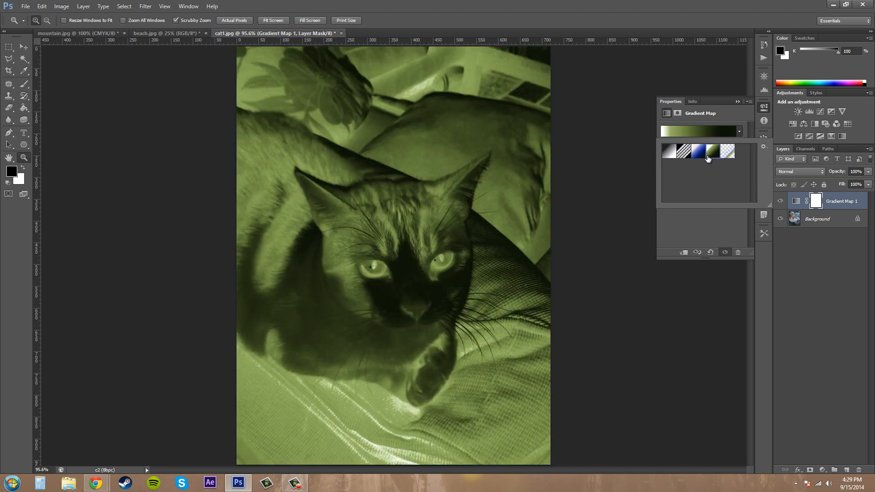
left_click(682, 151)
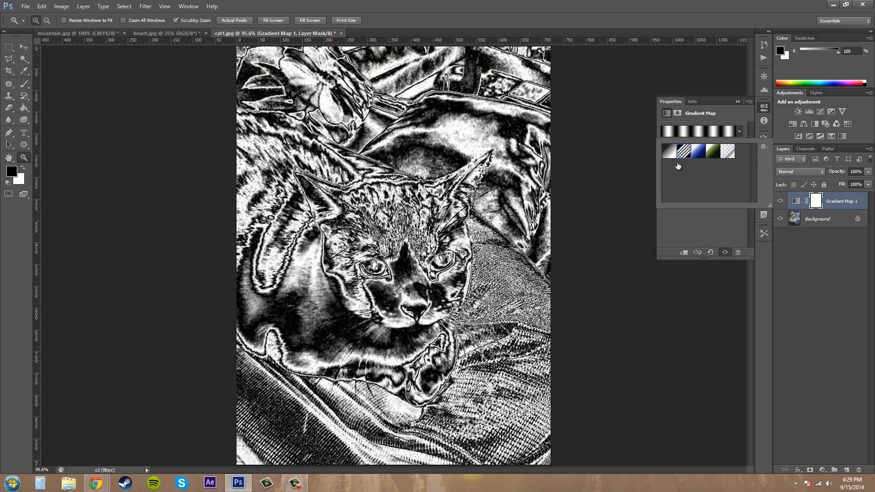
mouse_move(761, 131)
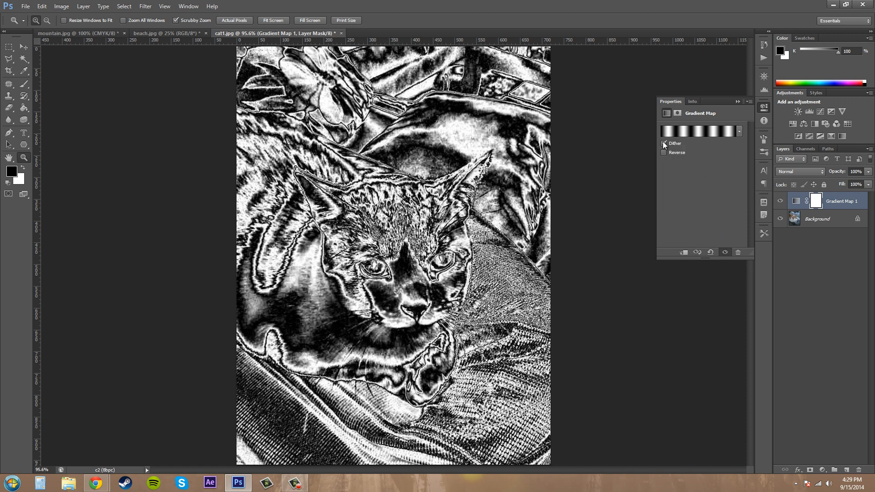
left_click(664, 143)
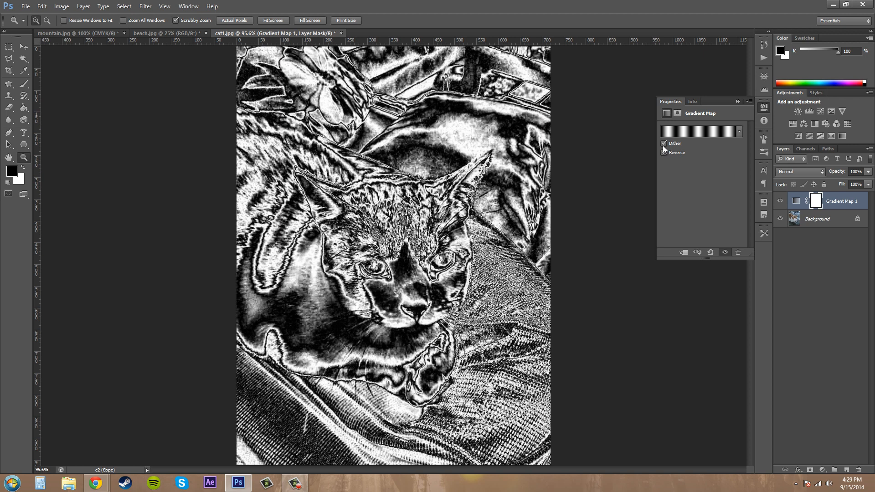
left_click(663, 152)
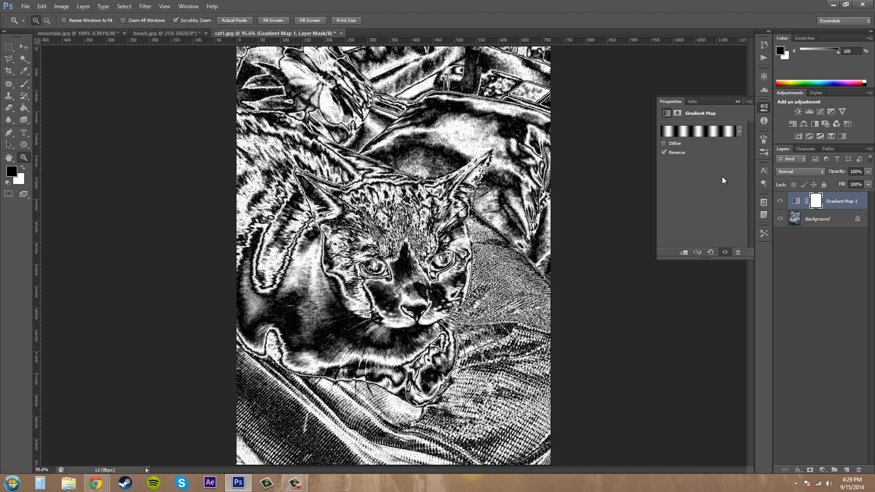
mouse_move(740, 132)
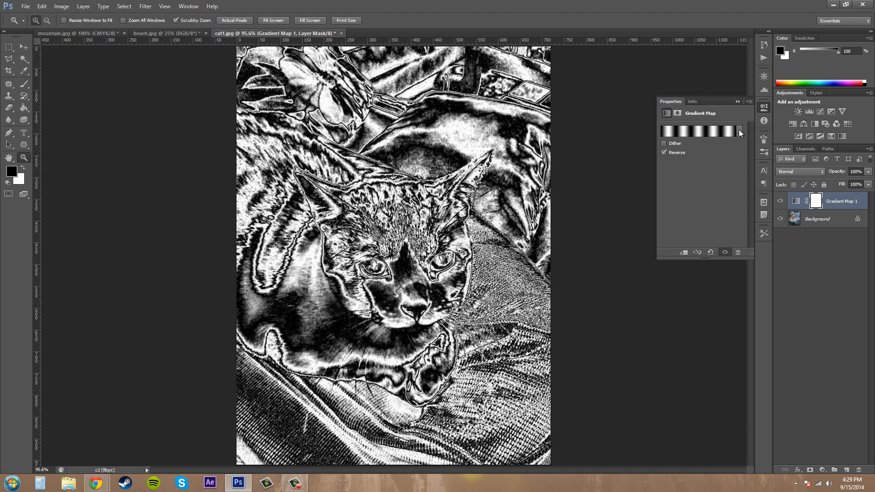
mouse_move(736, 136)
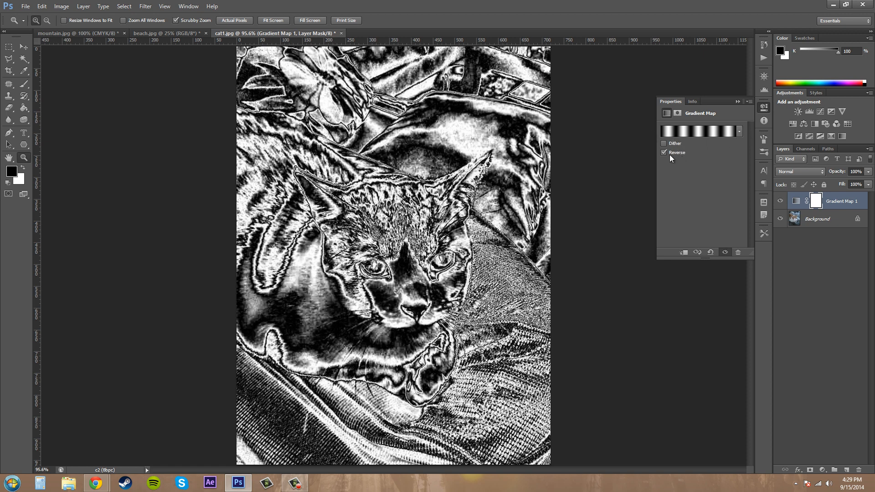
left_click(663, 152)
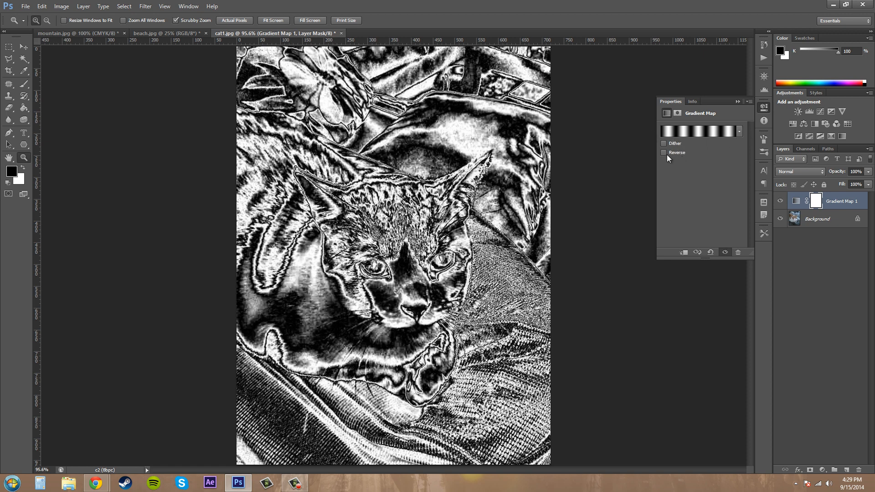